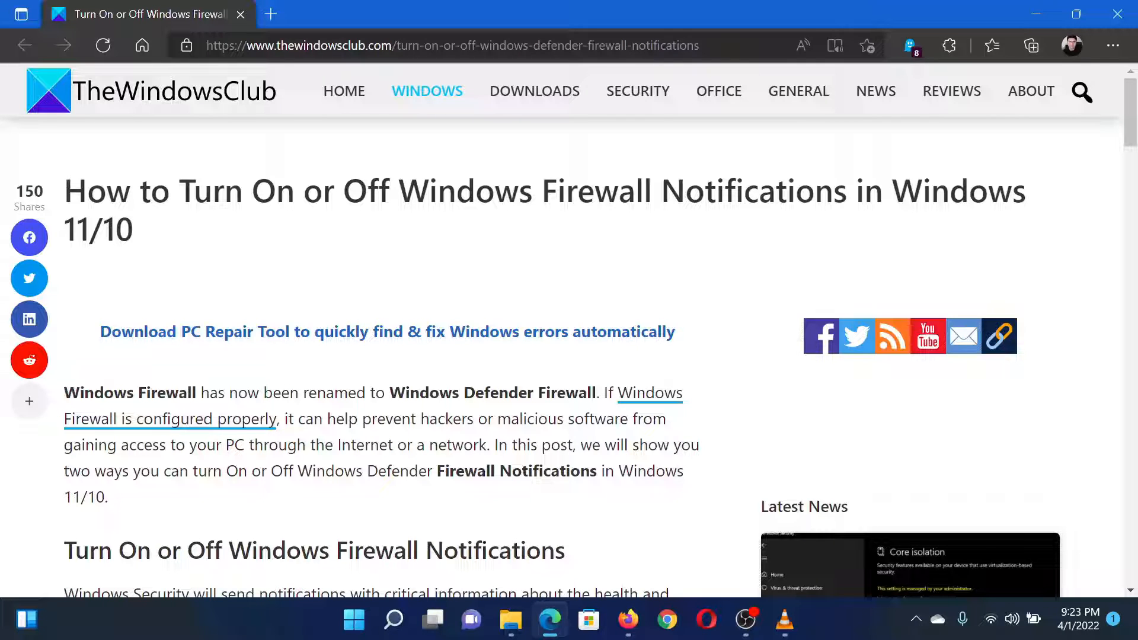
# Step: Highlight the firewall notifications phrase in the article title, then clear the selection
pyautogui.doubleClick(198, 191)
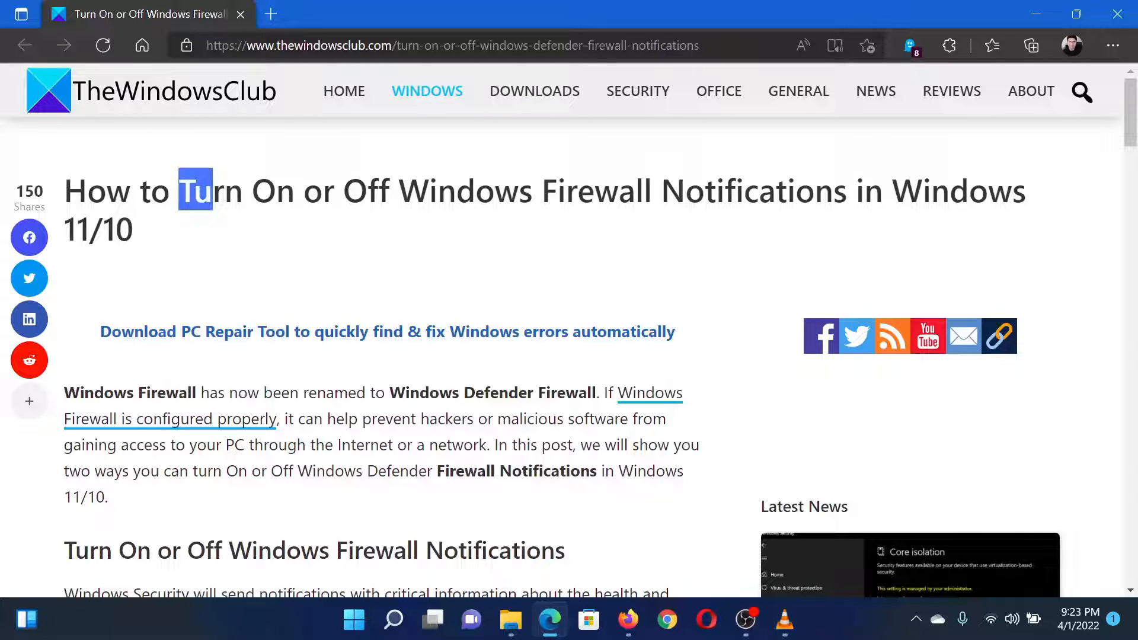
pyautogui.moveTo(179, 191); pyautogui.dragTo(825, 191)
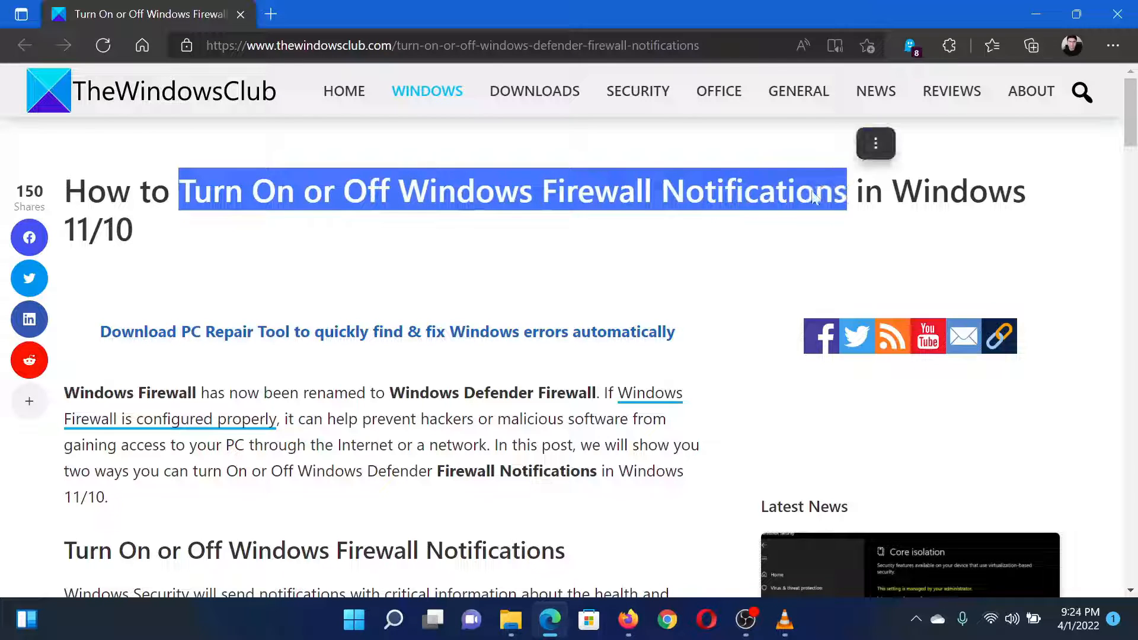
pyautogui.click(724, 266)
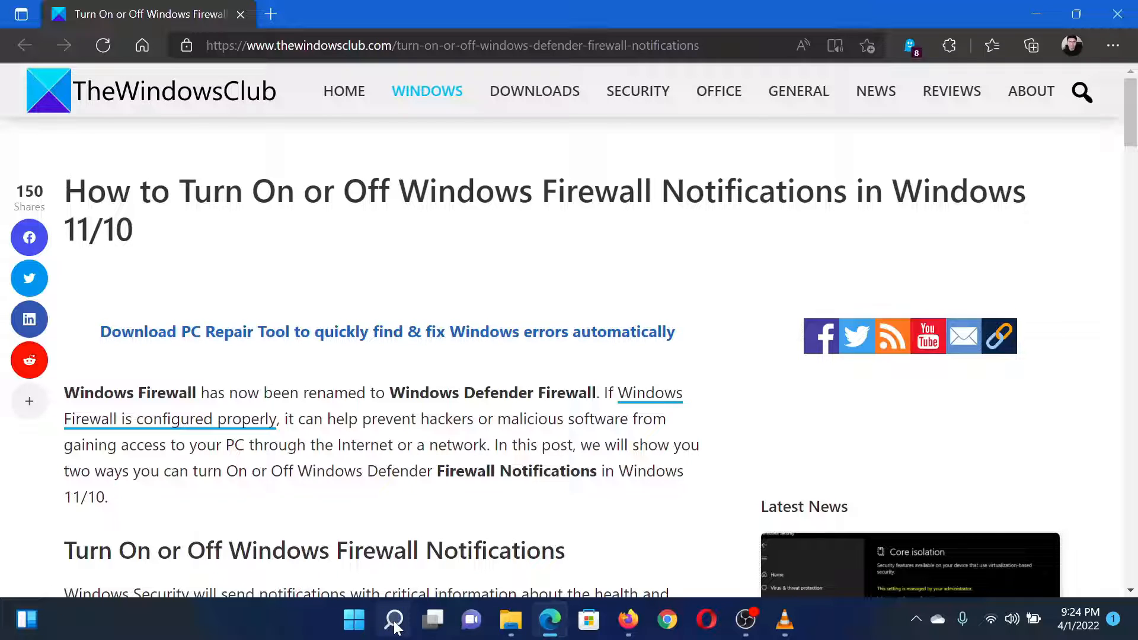
# Step: Launch the Windows Security app from Windows search
pyautogui.click(393, 618)
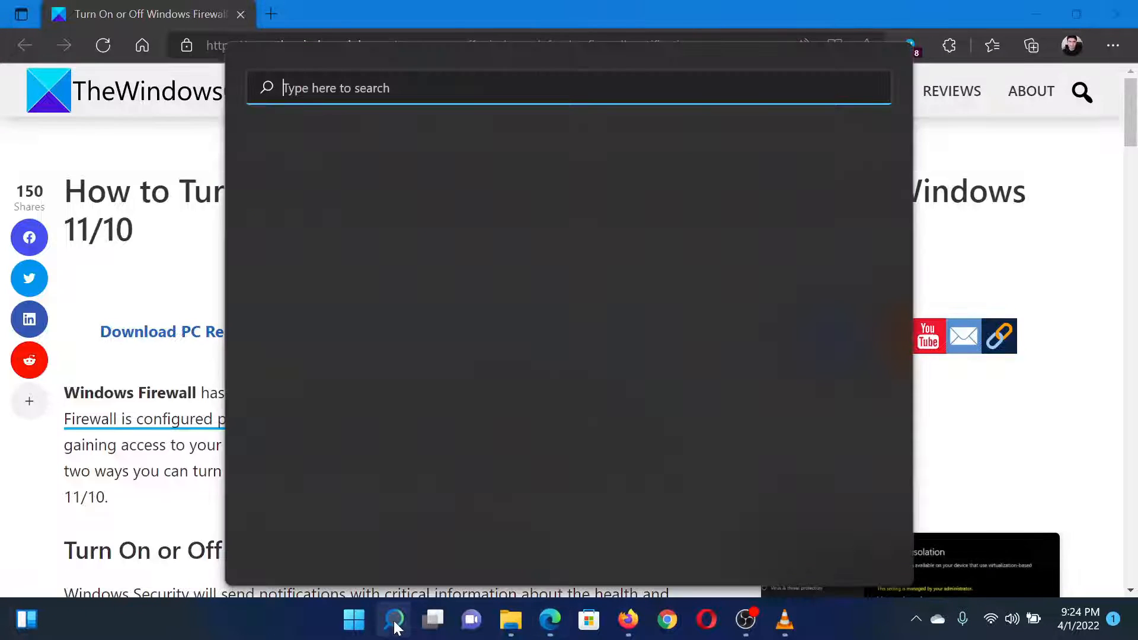
pyautogui.write('windows PowerShell')
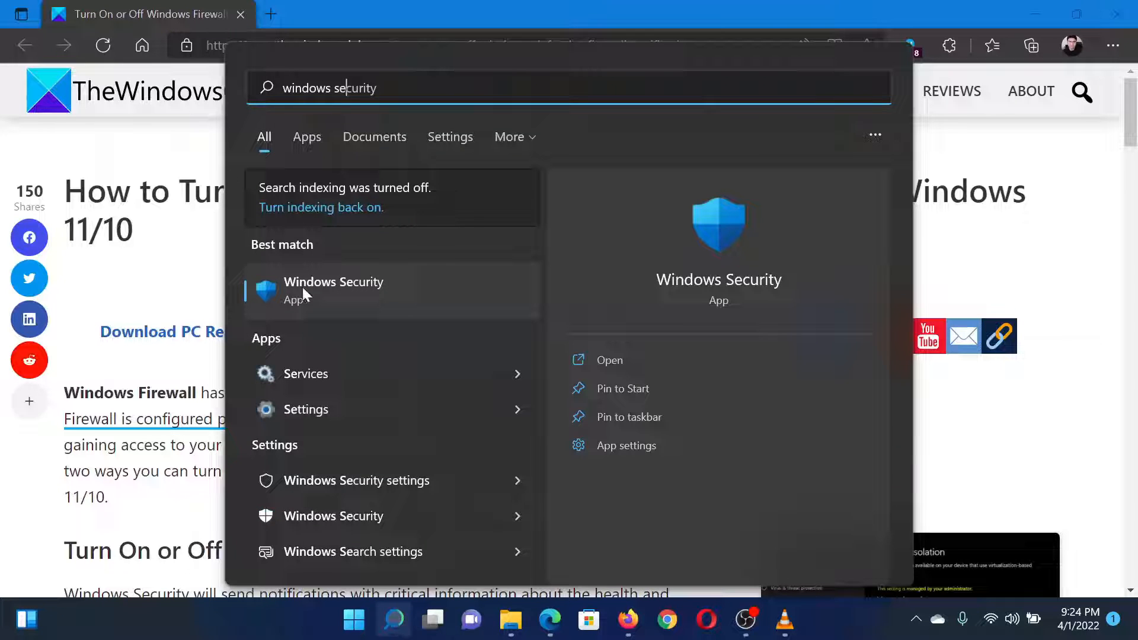
pyautogui.click(333, 290)
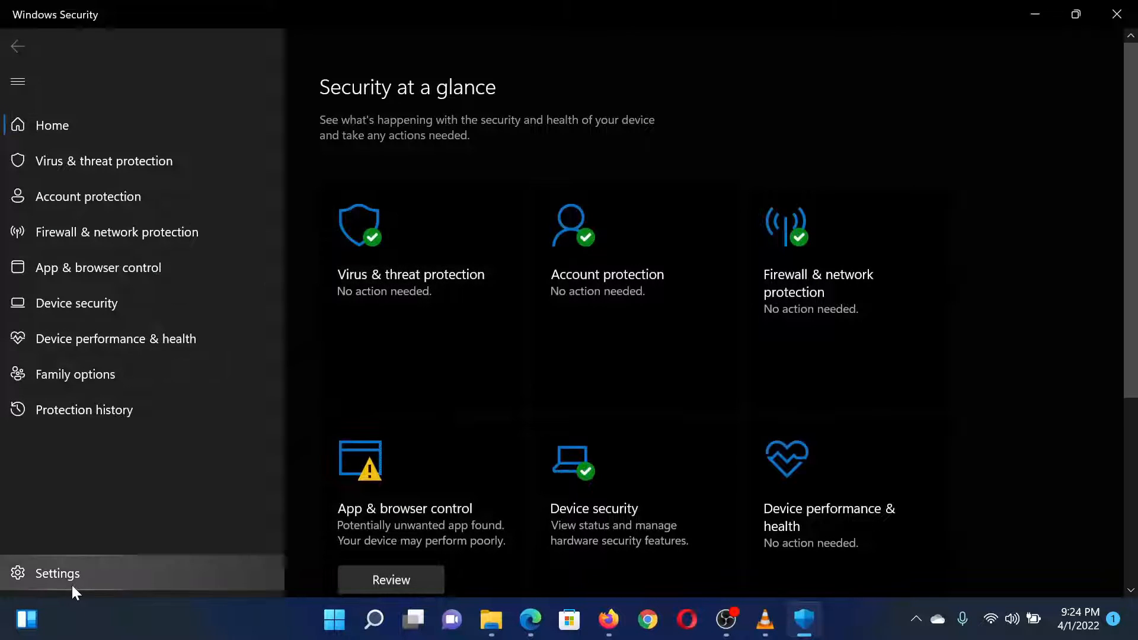
# Step: Go to Settings and open Manage notifications in Windows Security
pyautogui.click(57, 573)
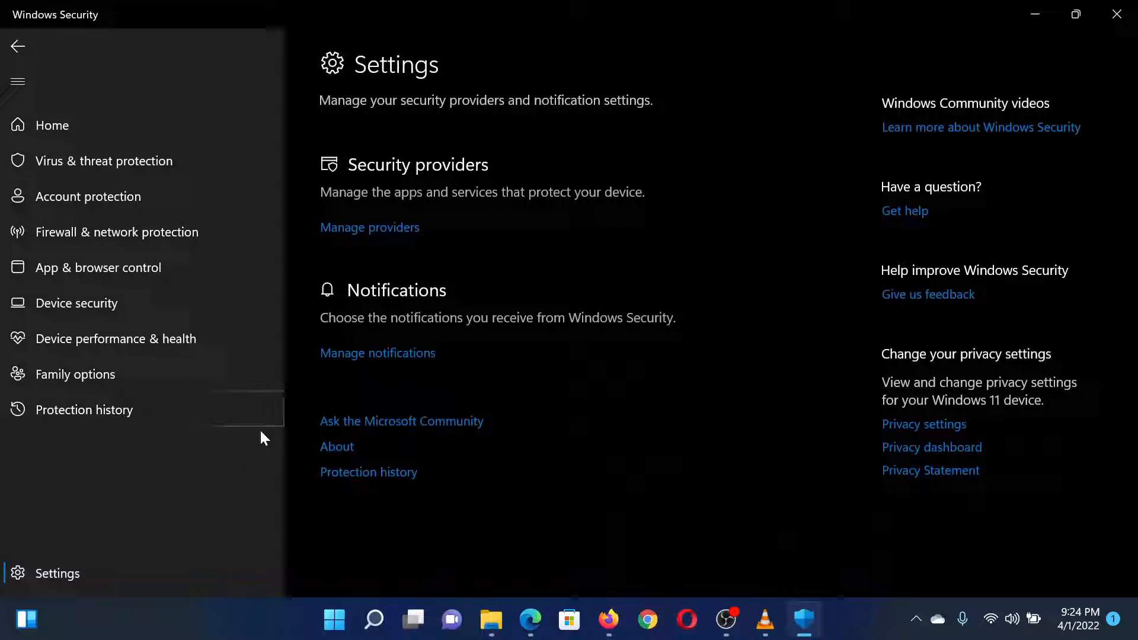
pyautogui.moveTo(382, 371)
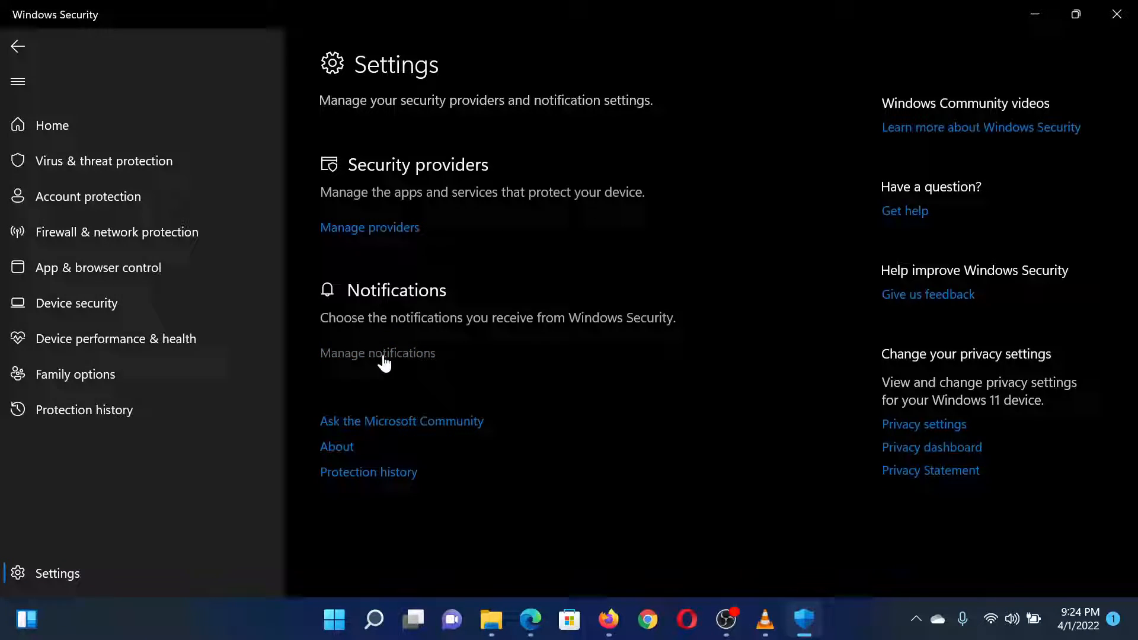
pyautogui.click(378, 353)
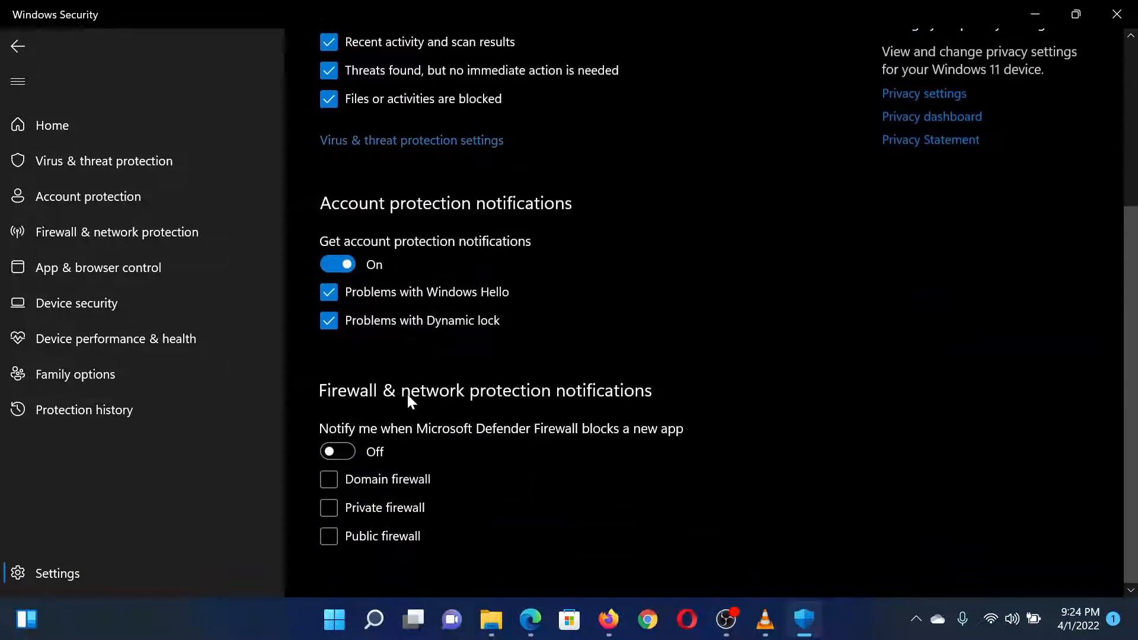
pyautogui.moveTo(418, 411)
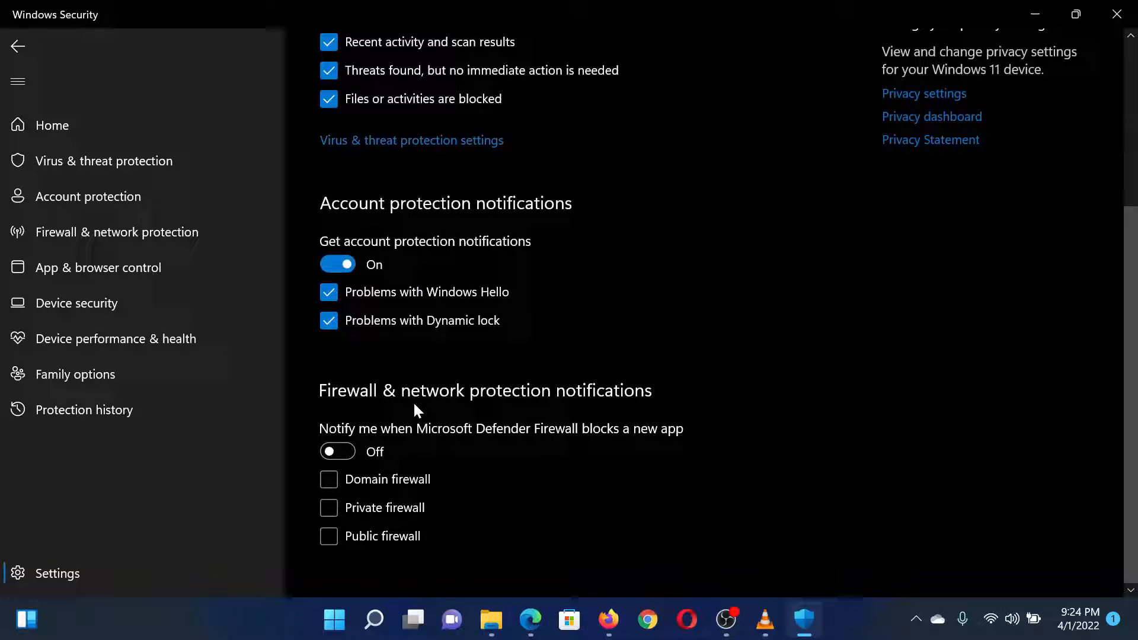
pyautogui.moveTo(456, 369)
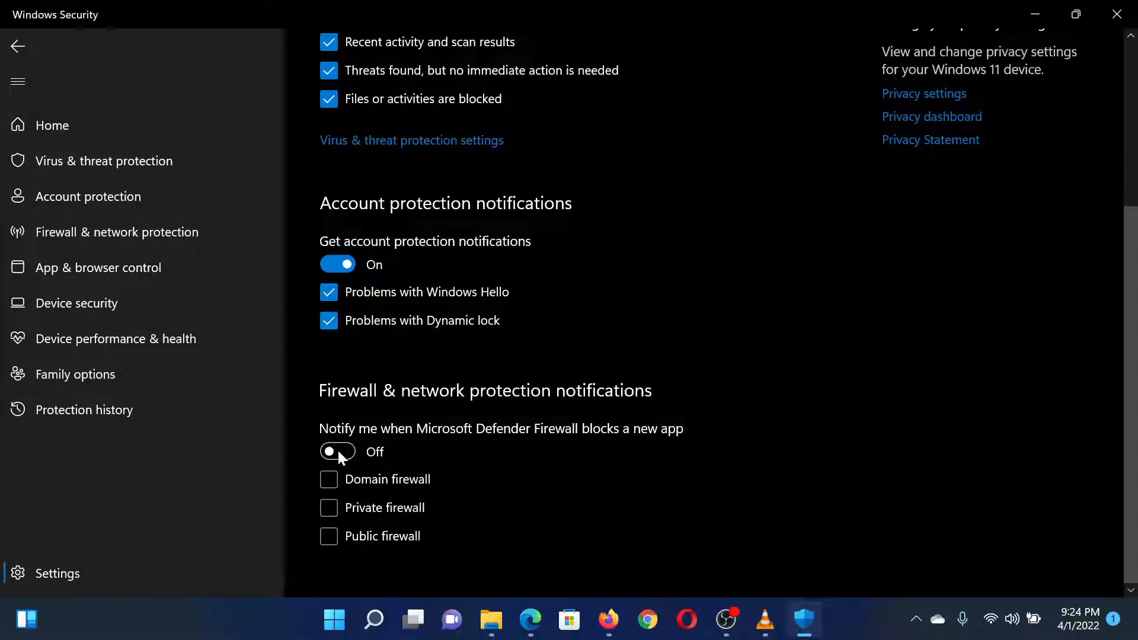
# Step: Switch on 'Notify me when Microsoft Defender Firewall blocks a new app'
pyautogui.click(338, 452)
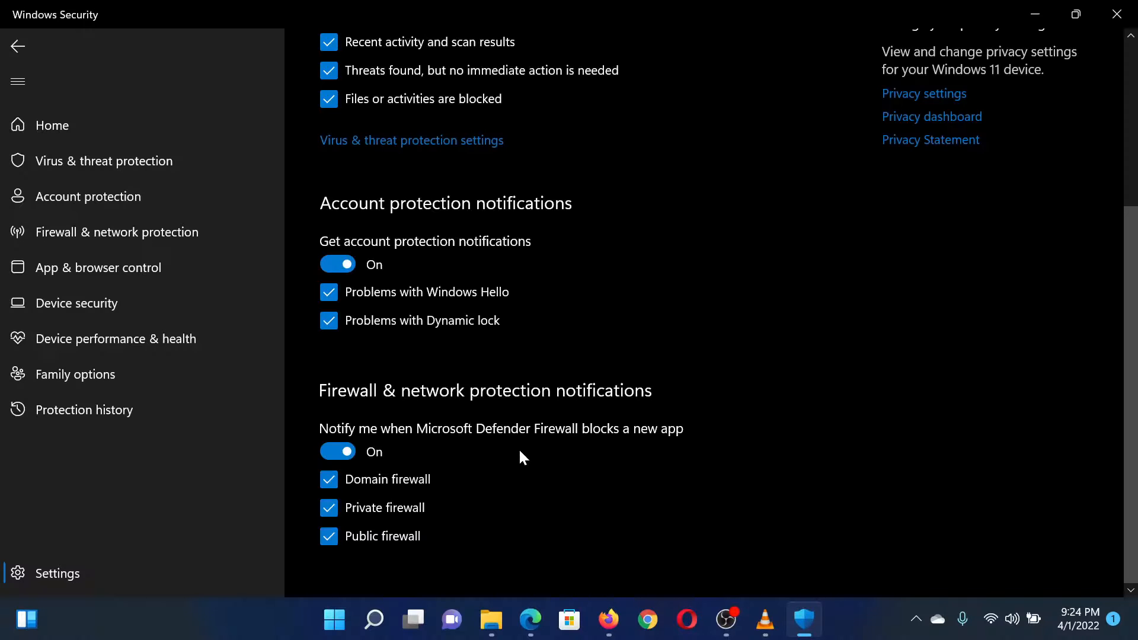
pyautogui.moveTo(487, 455)
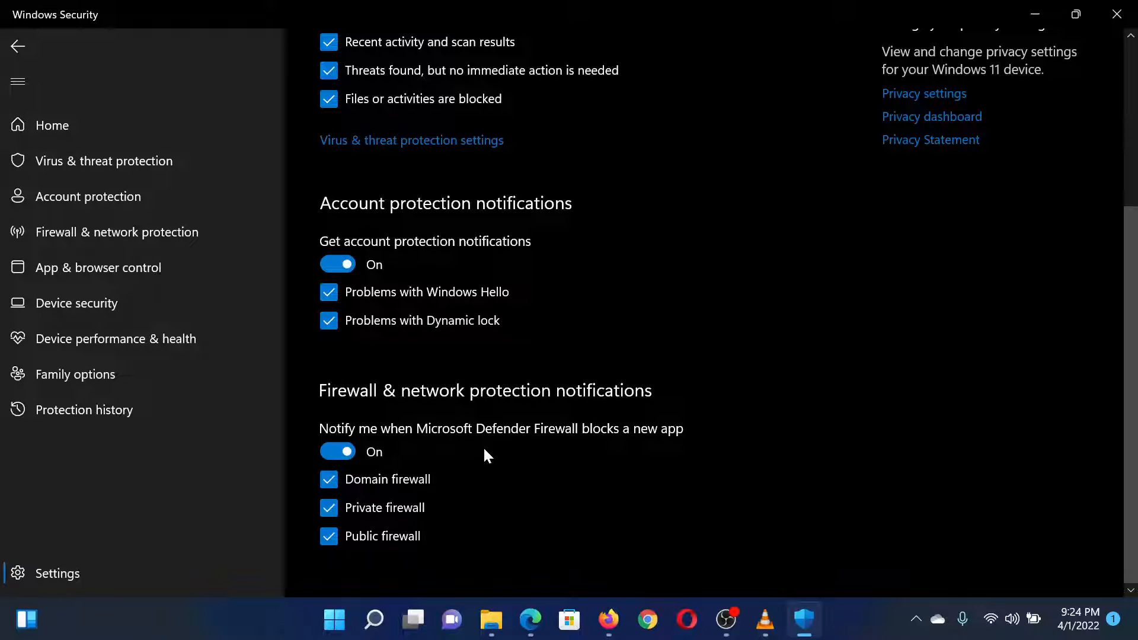